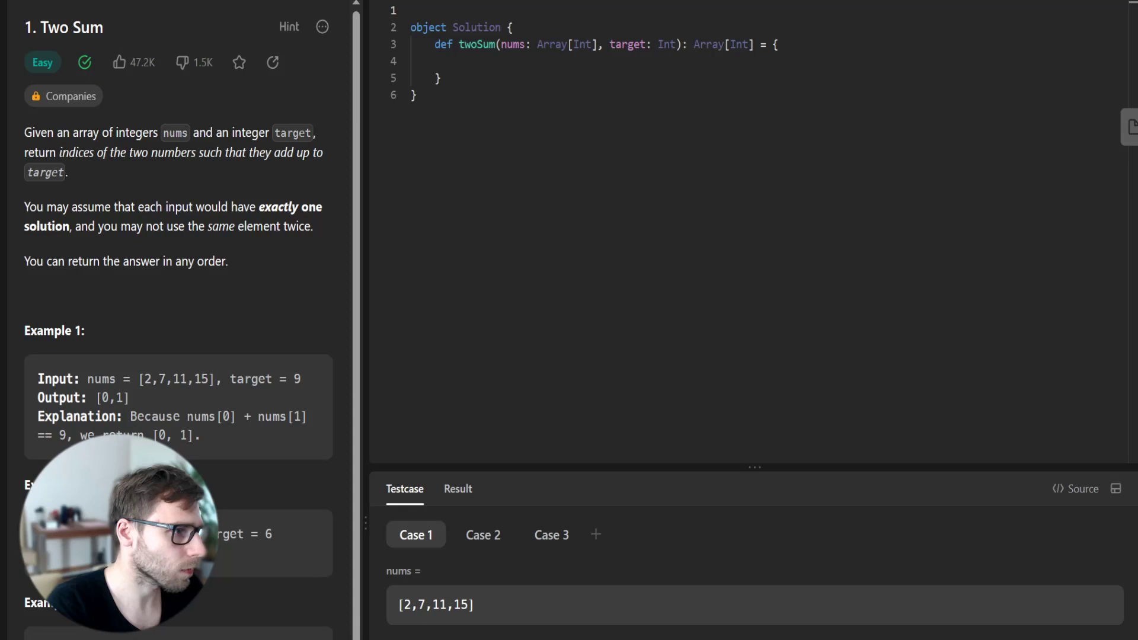
Add the '// Importing the necessary module' comment and begin 'import scala.collection.' above the Solution object
{"action": "type", "text": "// Impor"}
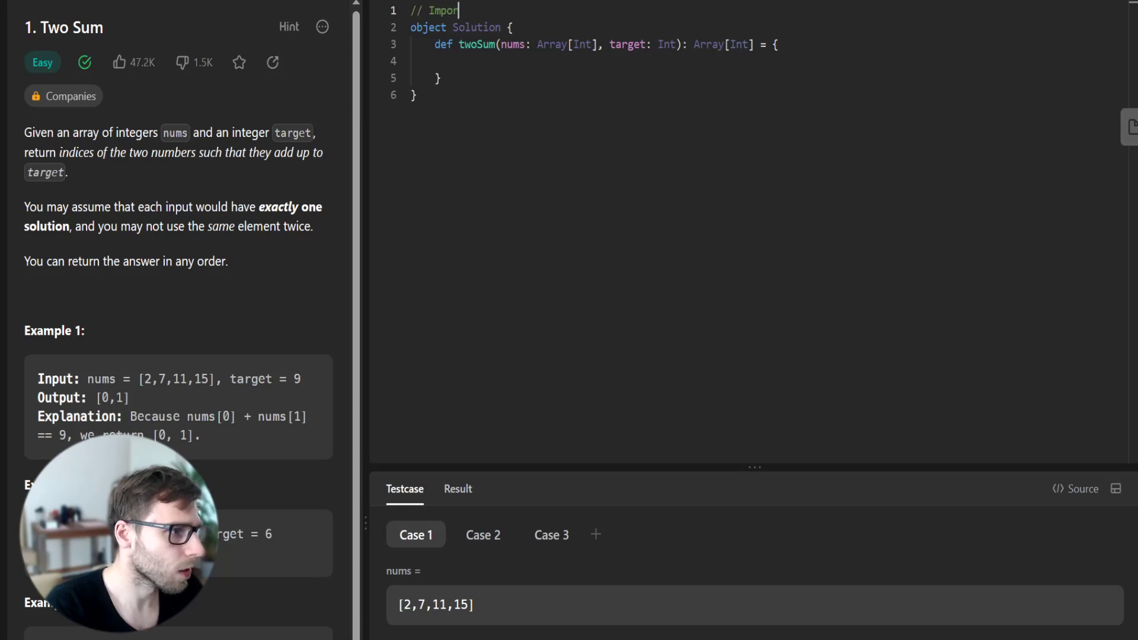
{"action": "type", "text": "ting the necessary module"}
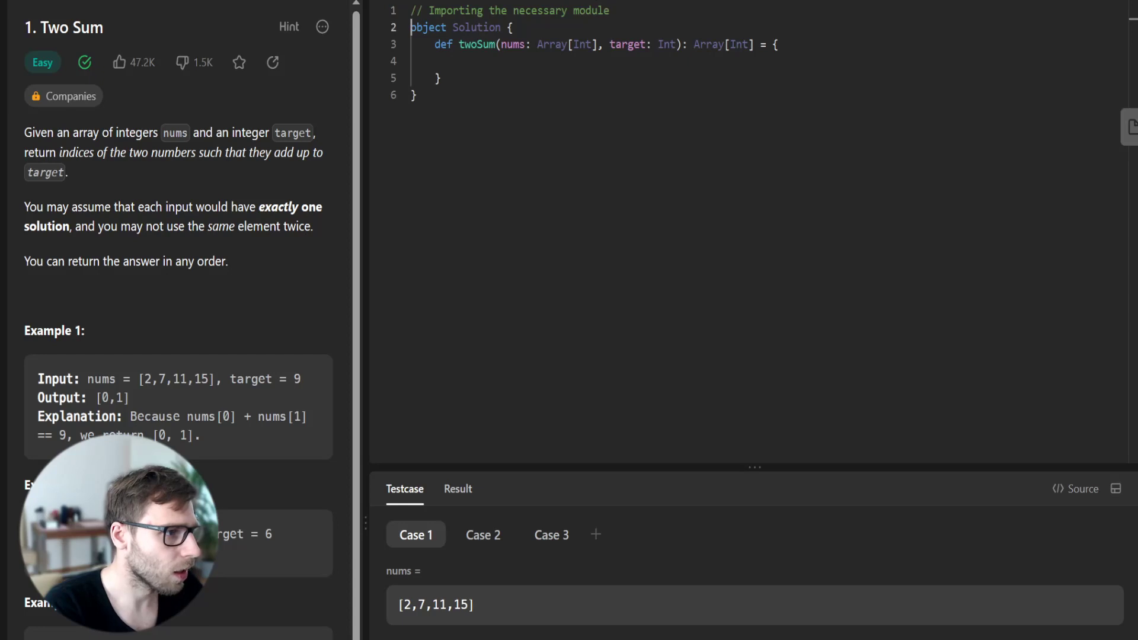
{"action": "type", "text": "import scala."}
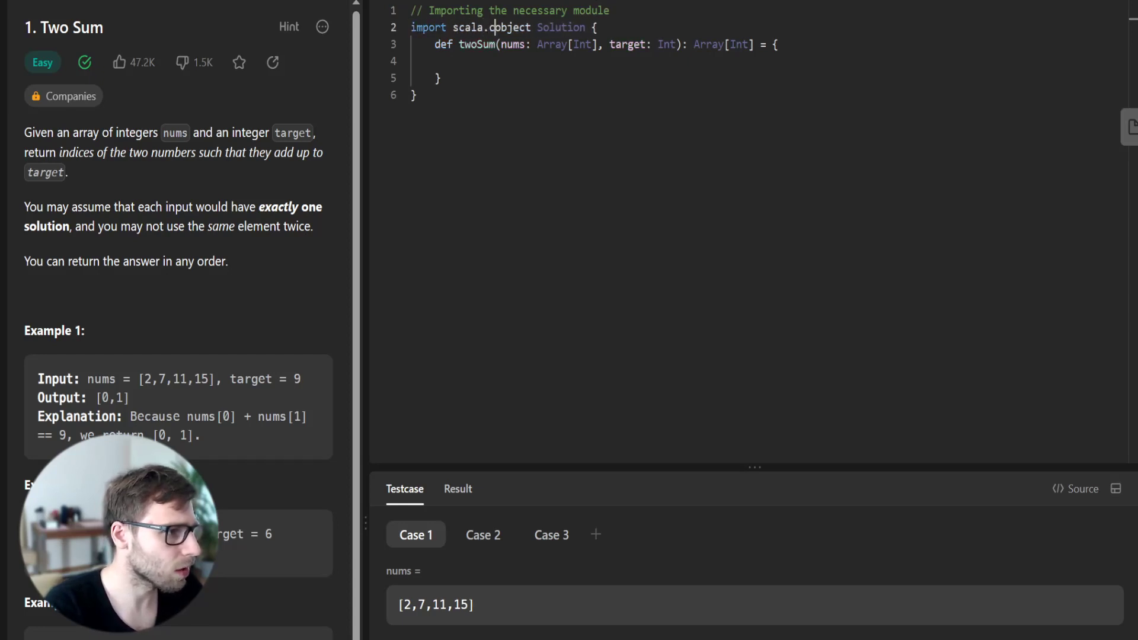
{"action": "type", "text": "collection.mutable"}
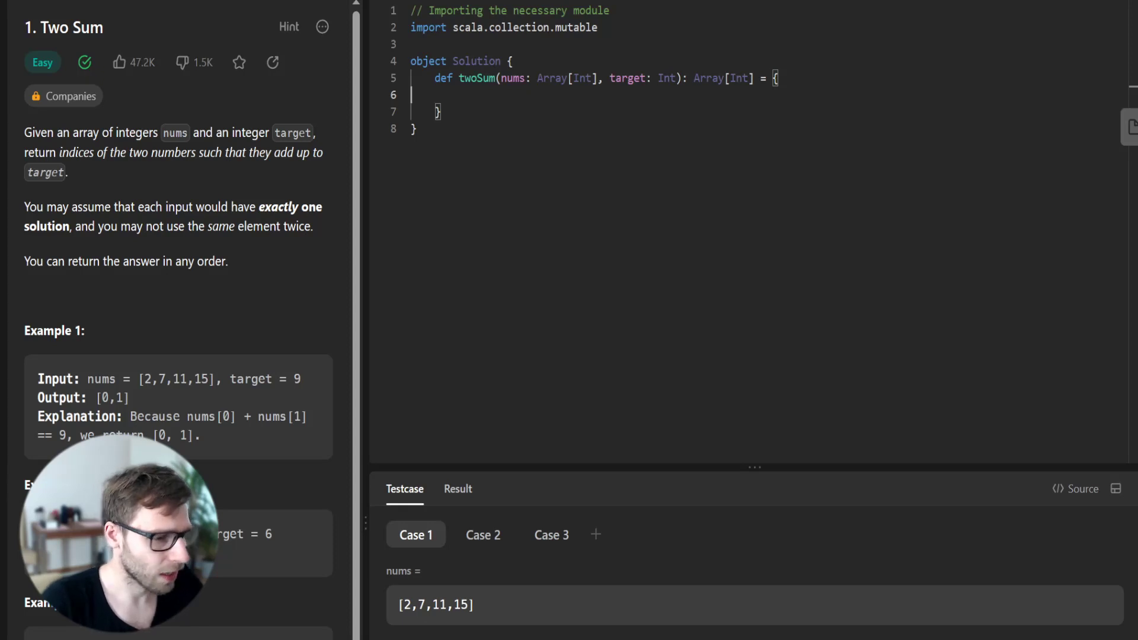
Add the '// Initializing an empty HashMap' comment and declare val numIndices = mutable.HashMap[Int, Int]()
{"action": "type", "text": "// Initializing"}
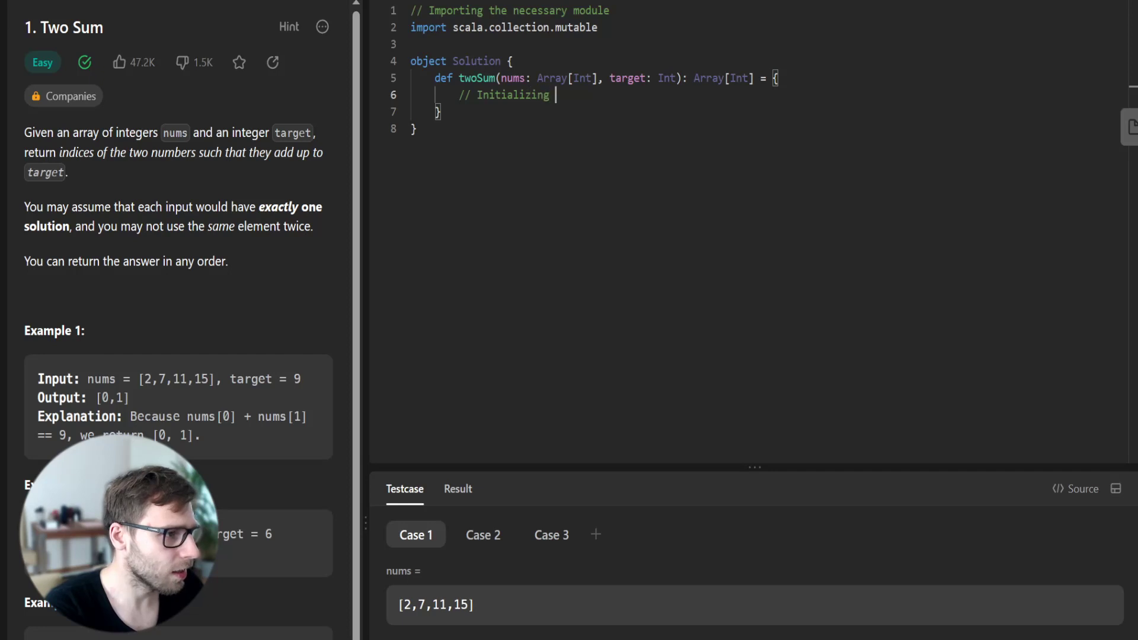
{"action": "type", "text": "an empty HashMap"}
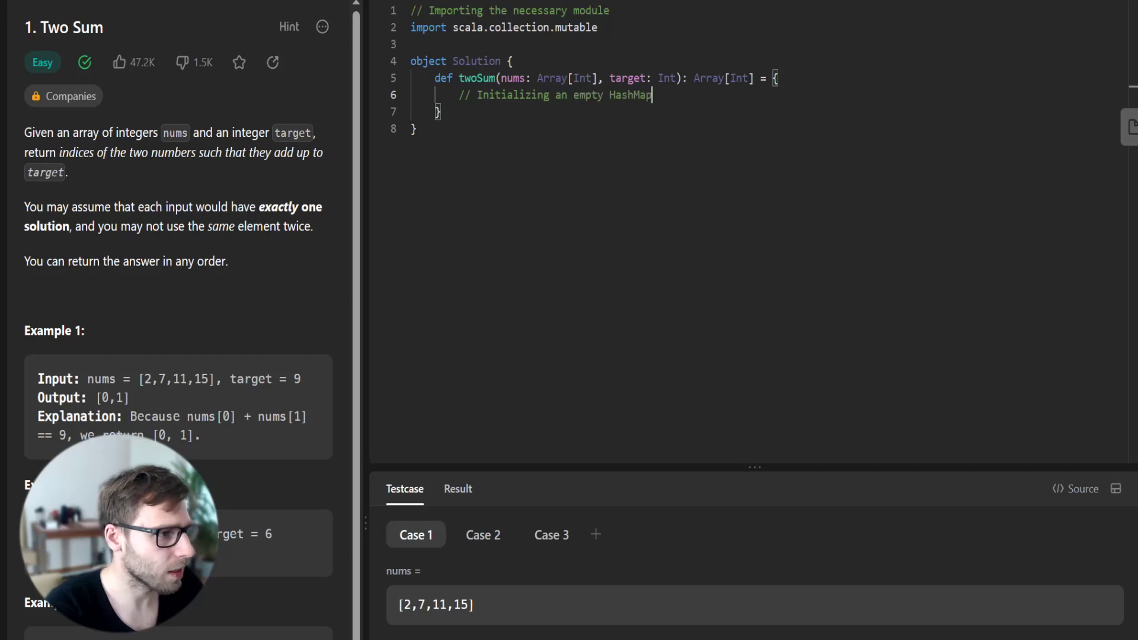
{"action": "key", "text": "Enter"}
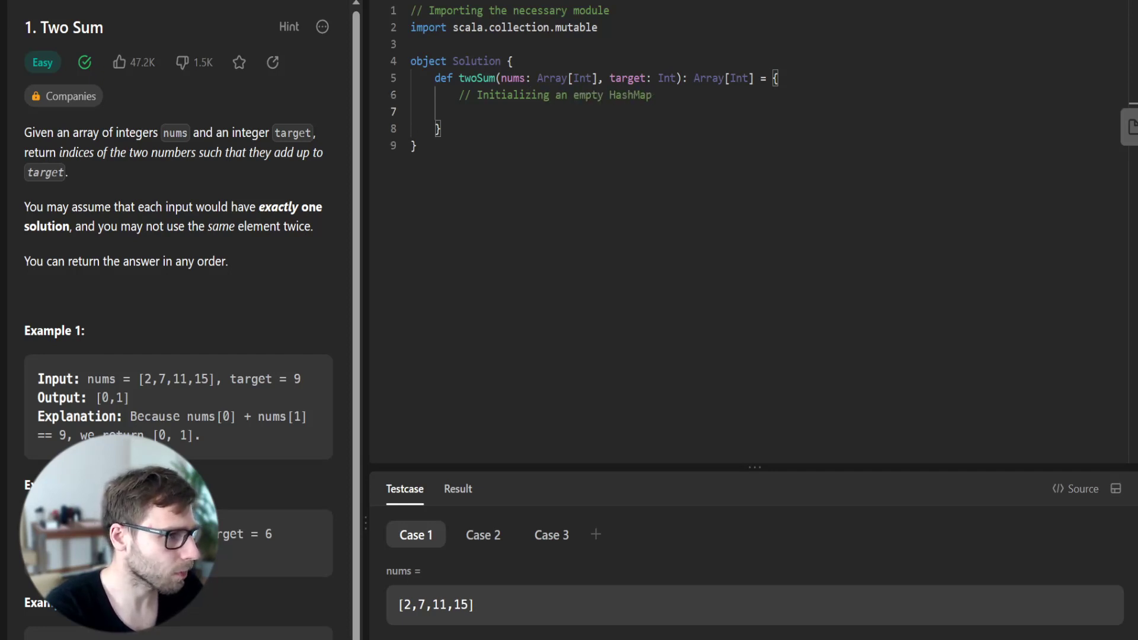
{"action": "type", "text": "val numI"}
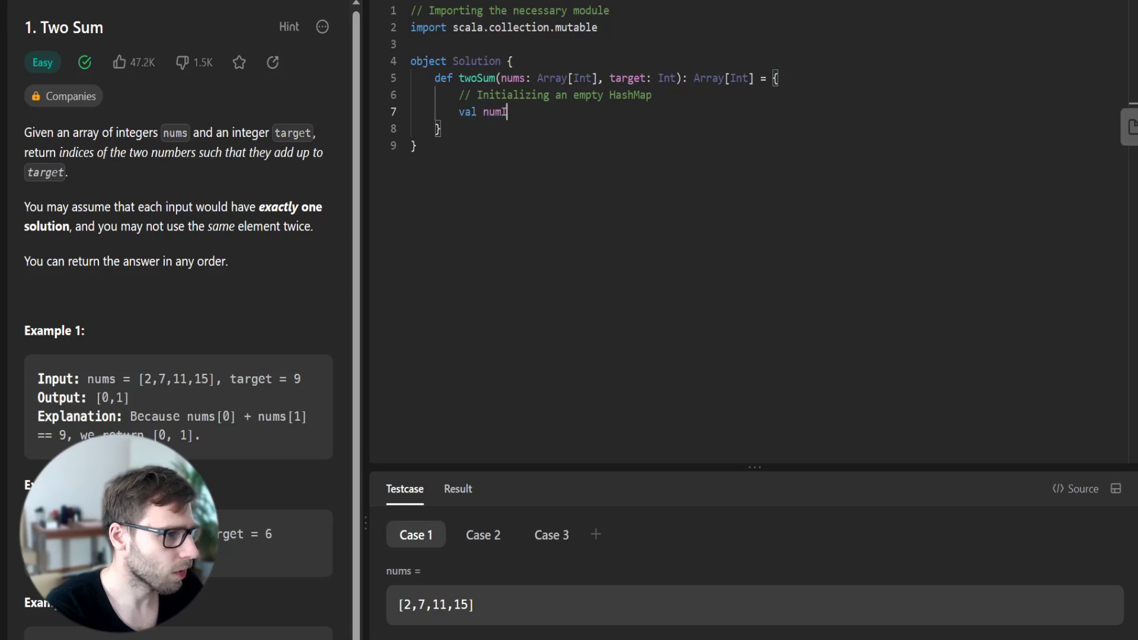
{"action": "type", "text": "Indices = muta"}
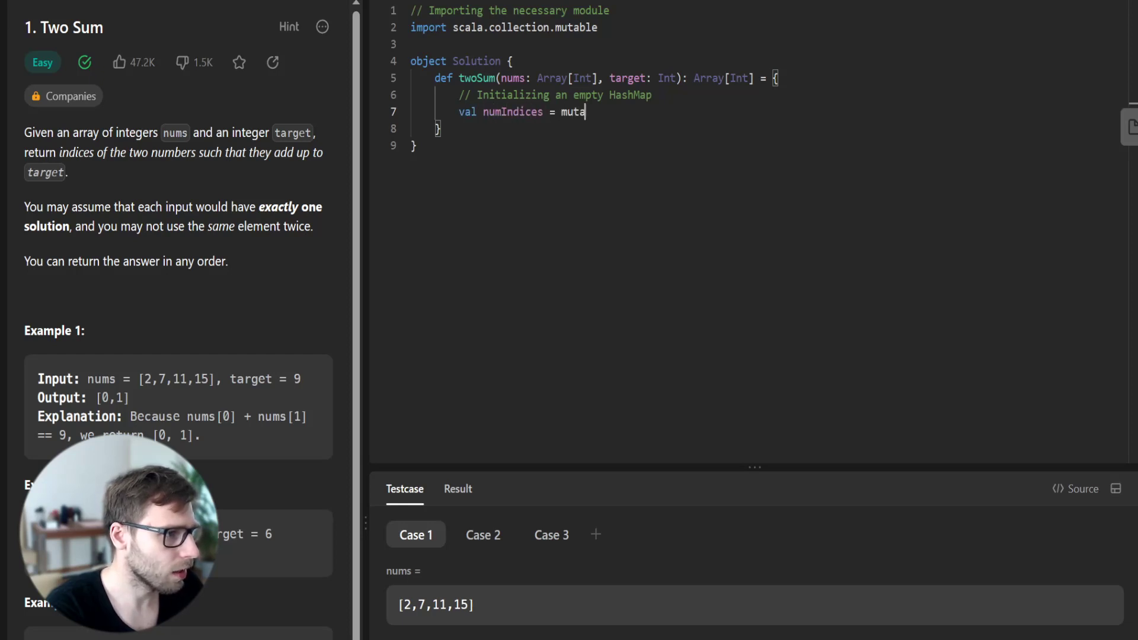
{"action": "type", "text": "ble.HashMap"}
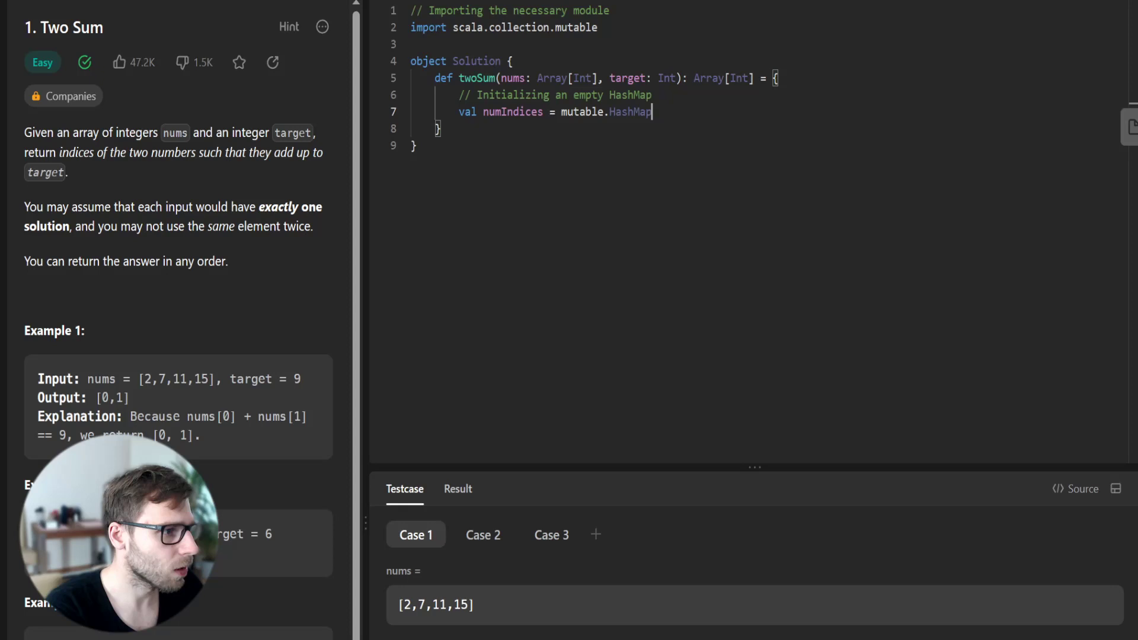
{"action": "type", "text": "[Int, Int]()"}
{"action": "type", "text": "//"}
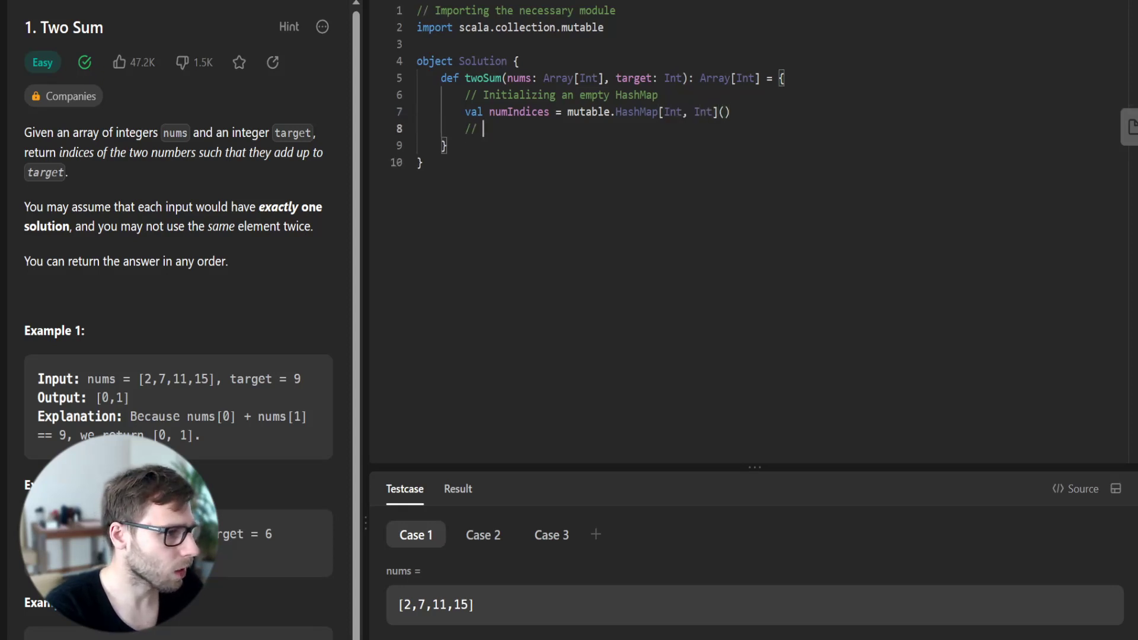
Start the comment about looping through each number with its index
{"action": "type", "text": "Looping through each number in the input array along with its index"}
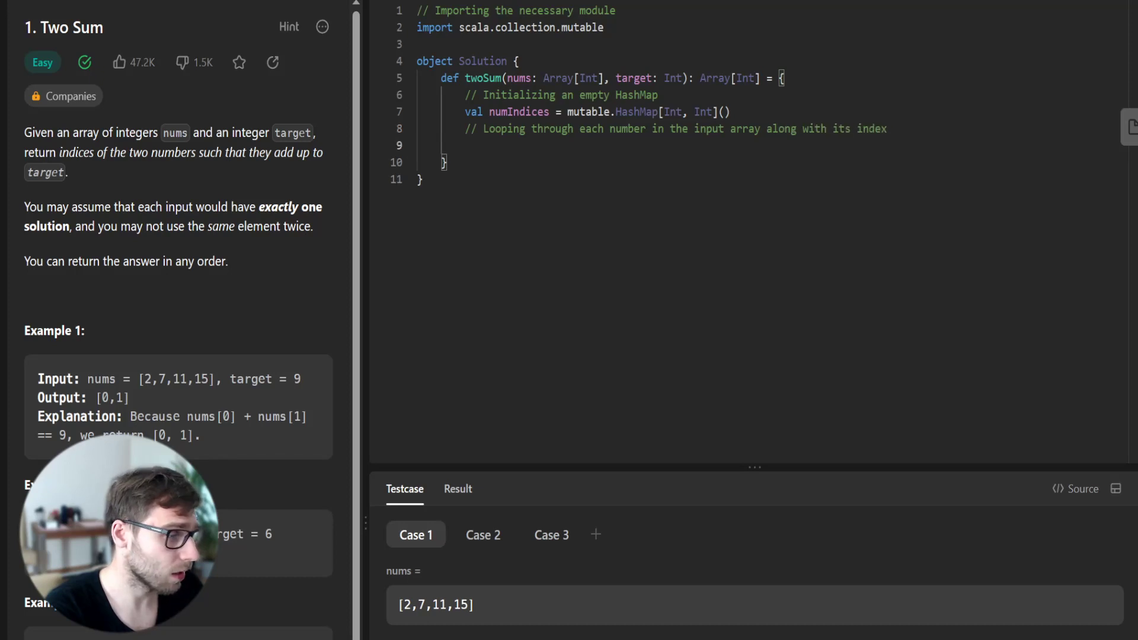
Write the for loop over nums.zipWithIndex and compute val complement = target - num with its comment
{"action": "type", "text": "for ((num, i"}
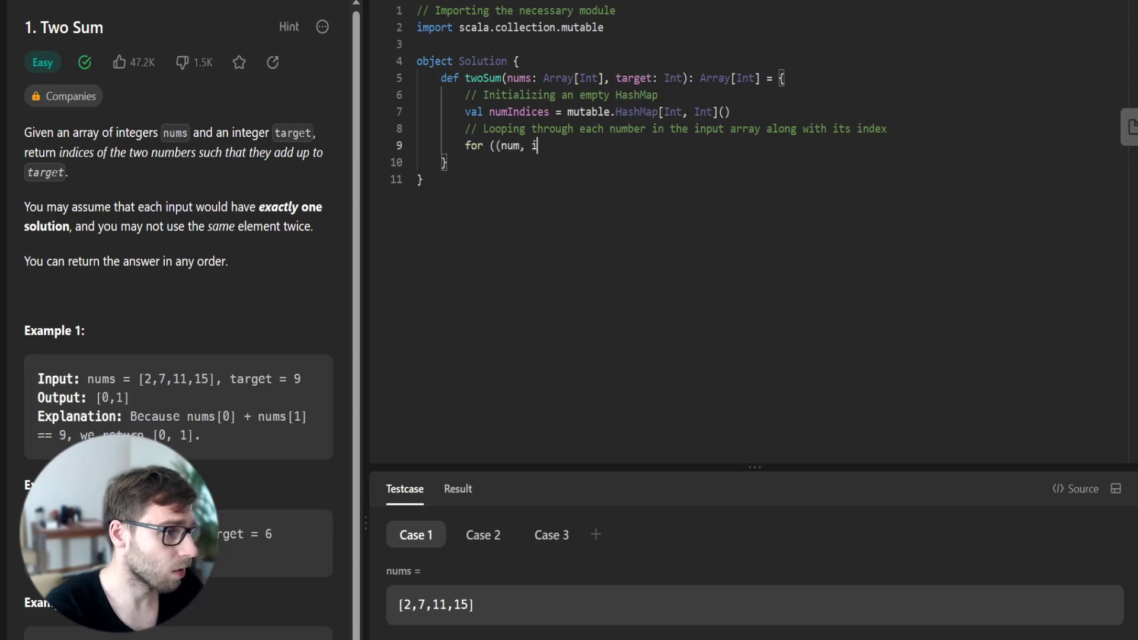
{"action": "type", "text": "ndex) <-"}
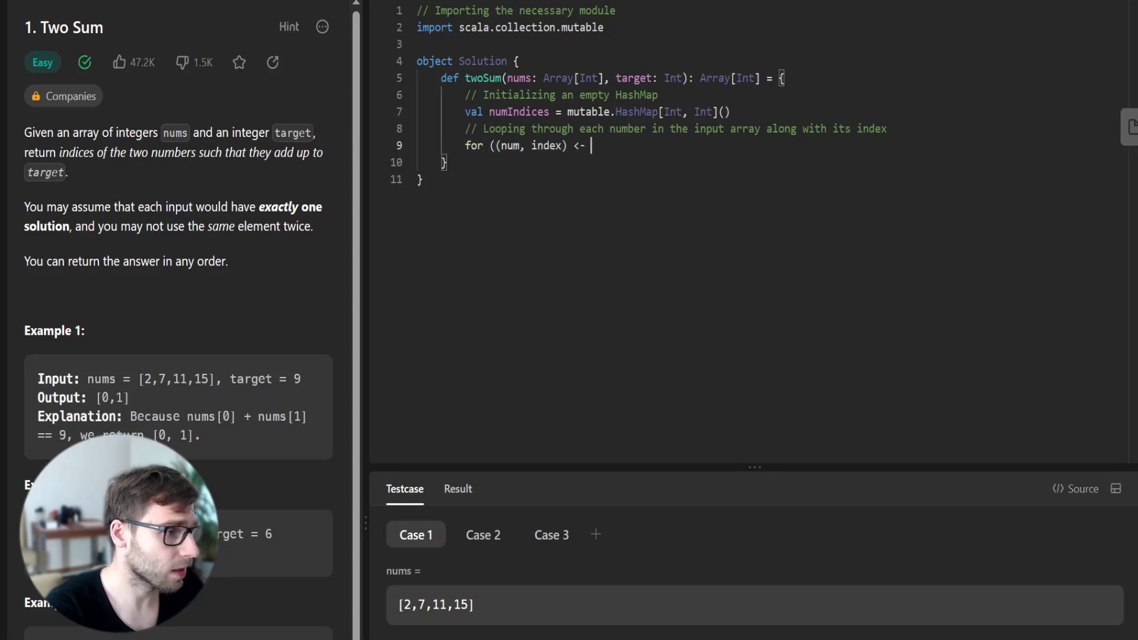
{"action": "type", "text": "nums.zipWithIndex) {"}
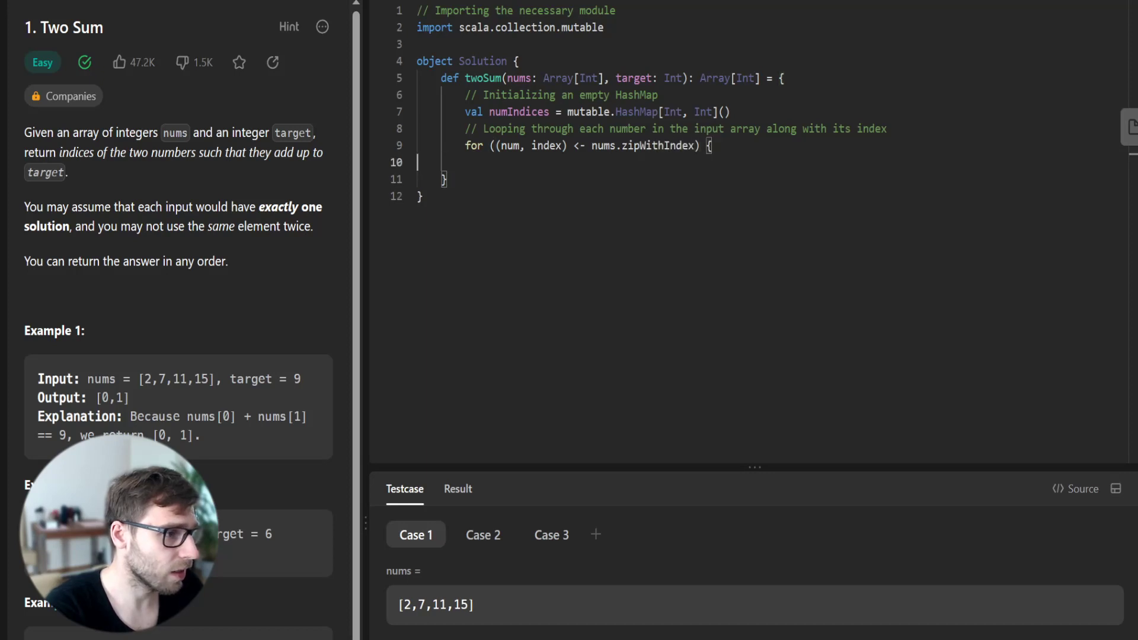
{"action": "type", "text": "// Calculating the complement of the cu"}
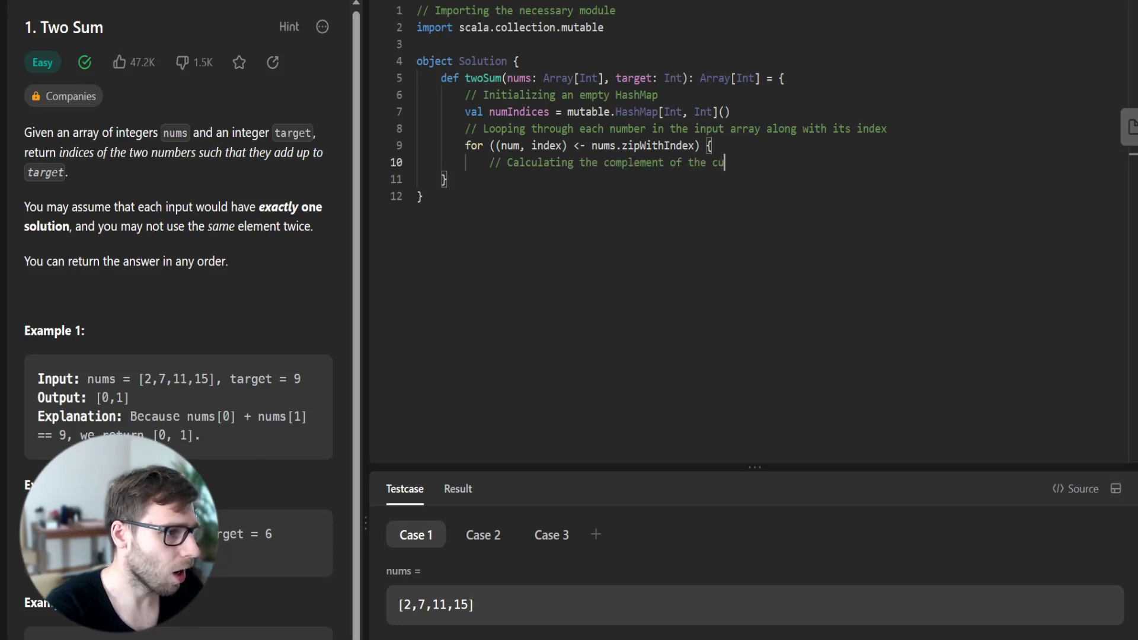
{"action": "type", "text": "rrent number with respect to the target"}
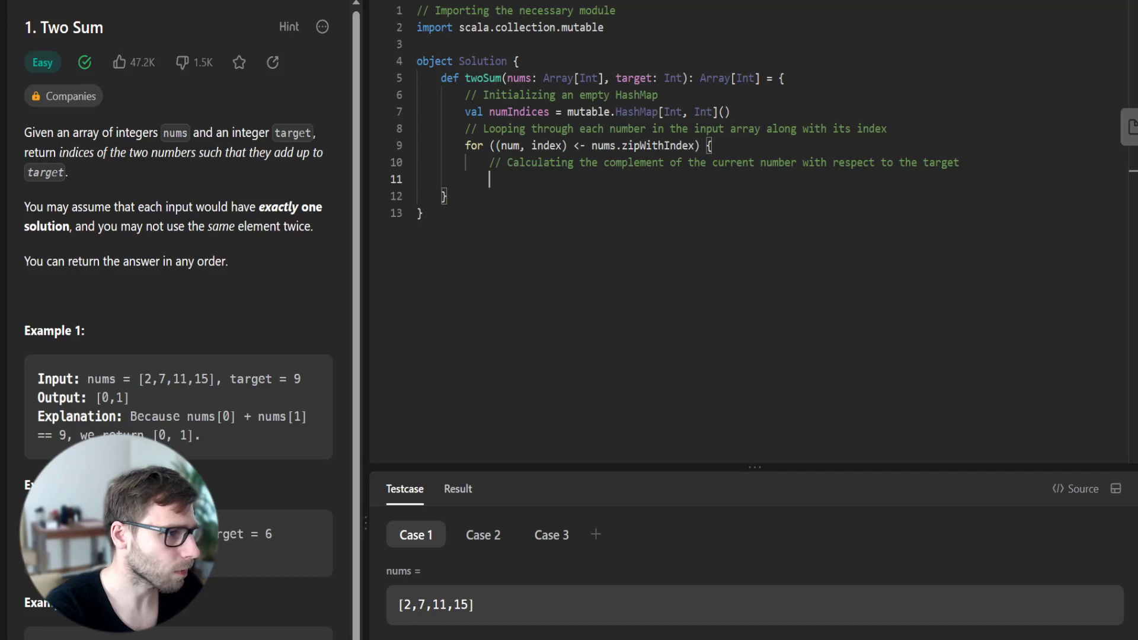
{"action": "type", "text": "val complement = target -"}
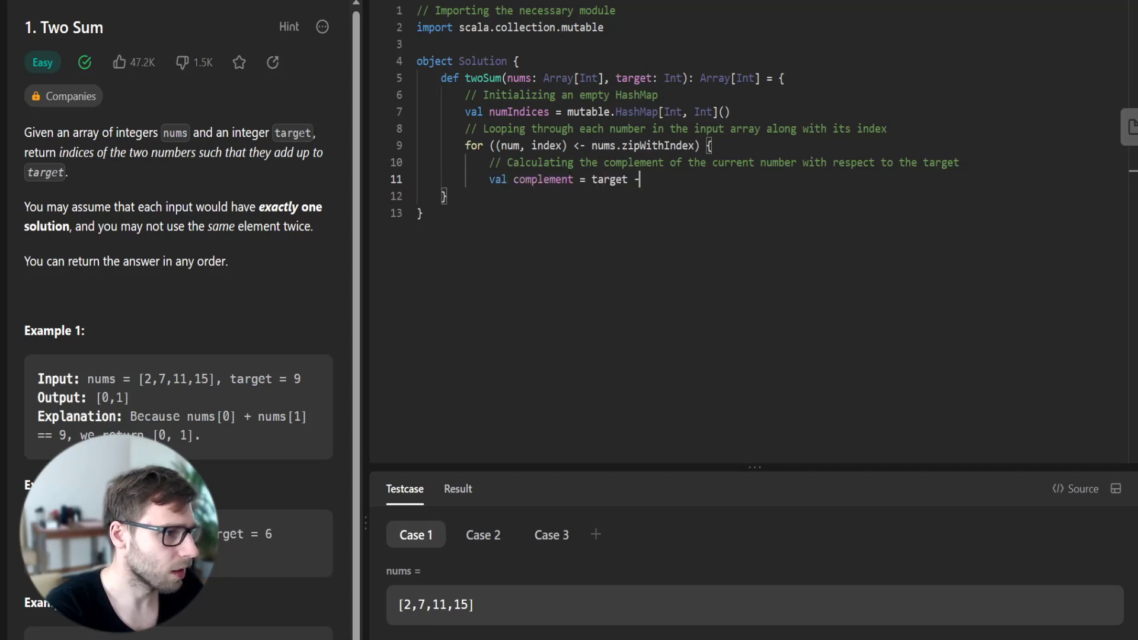
{"action": "type", "text": "num"}
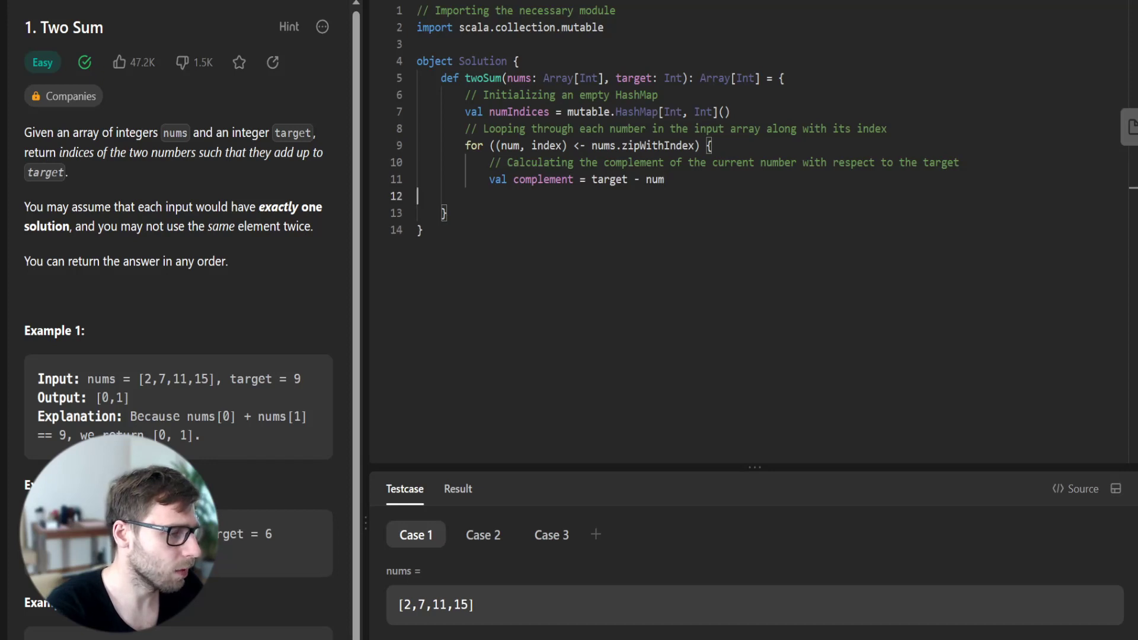
Add the checking comment and open if (numIndices.contains(complement))
{"action": "type", "text": "// Checking if the complement is present in the map"}
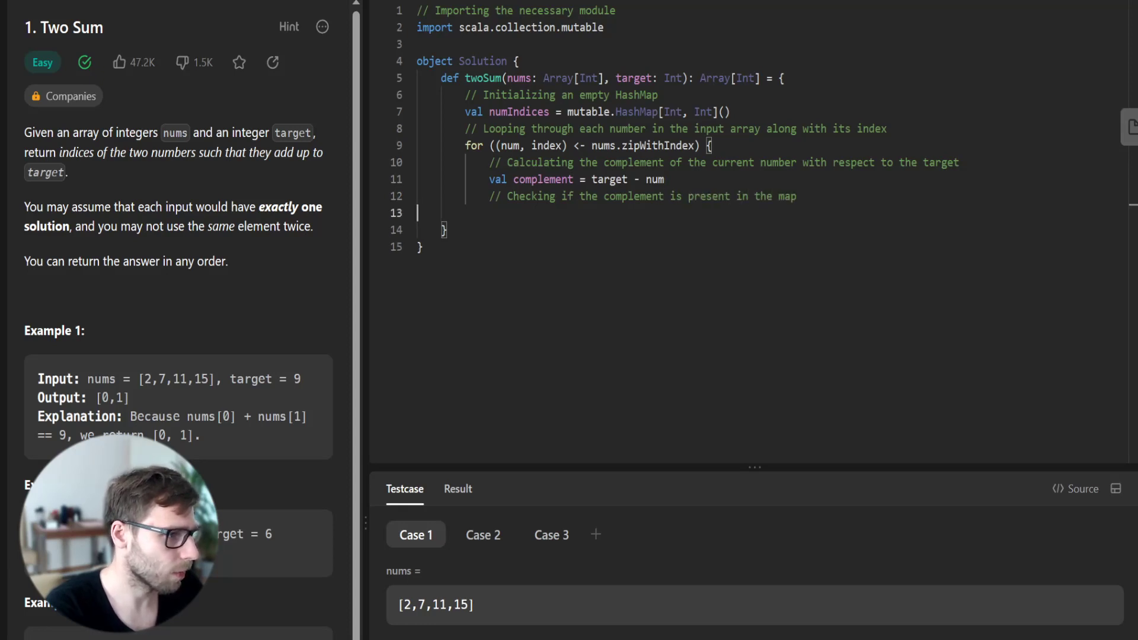
{"action": "type", "text": "if"}
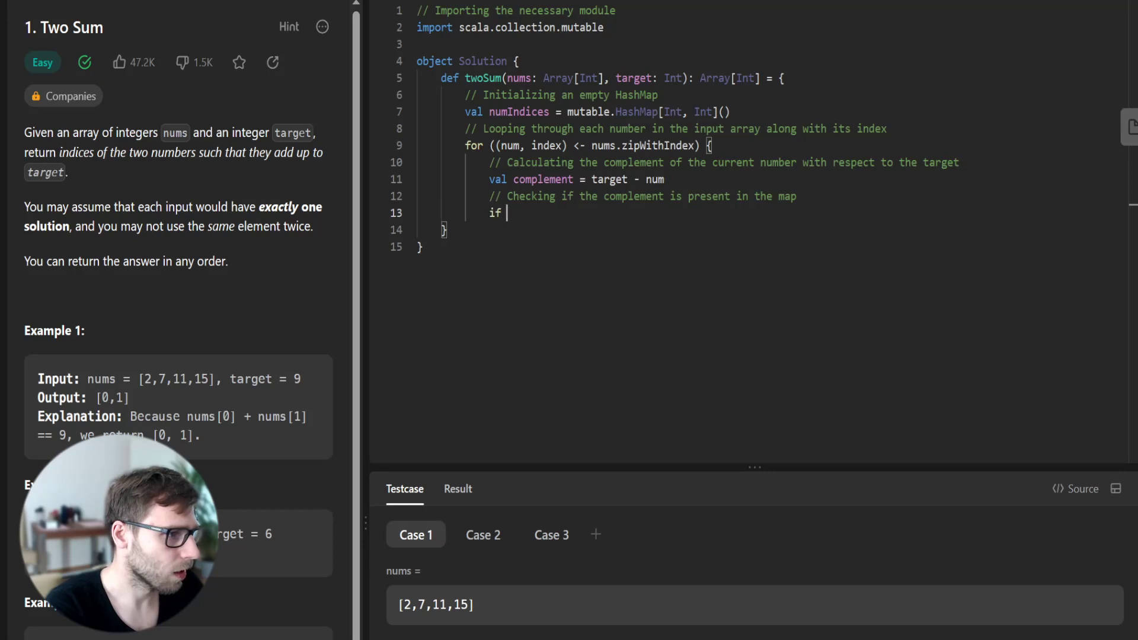
{"action": "type", "text": "(numIndice"}
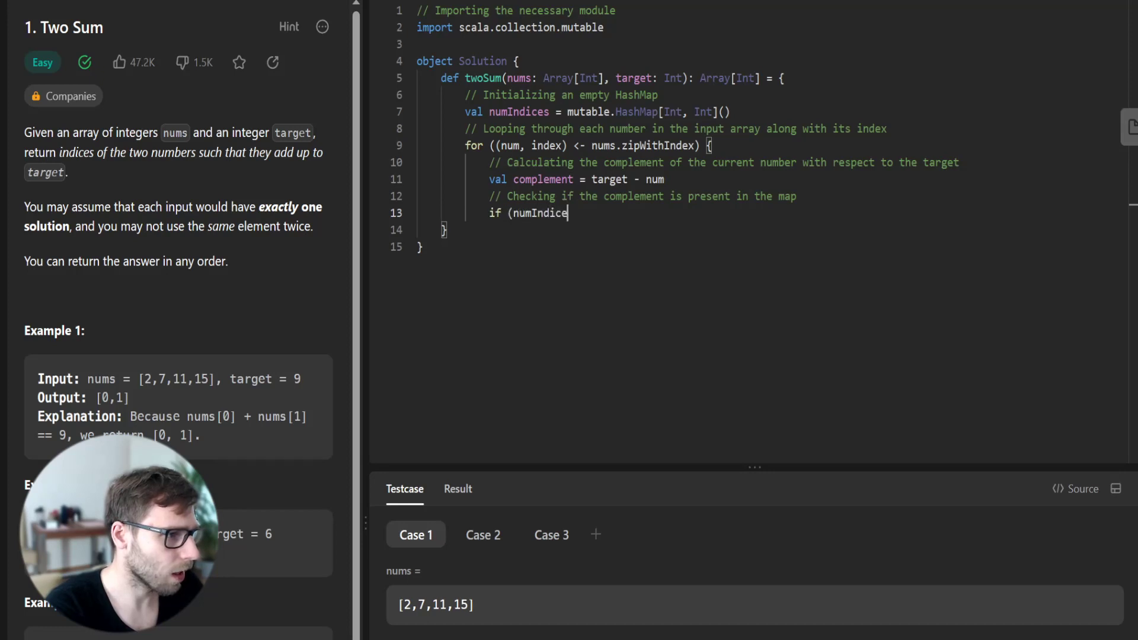
{"action": "type", "text": "s.contains"}
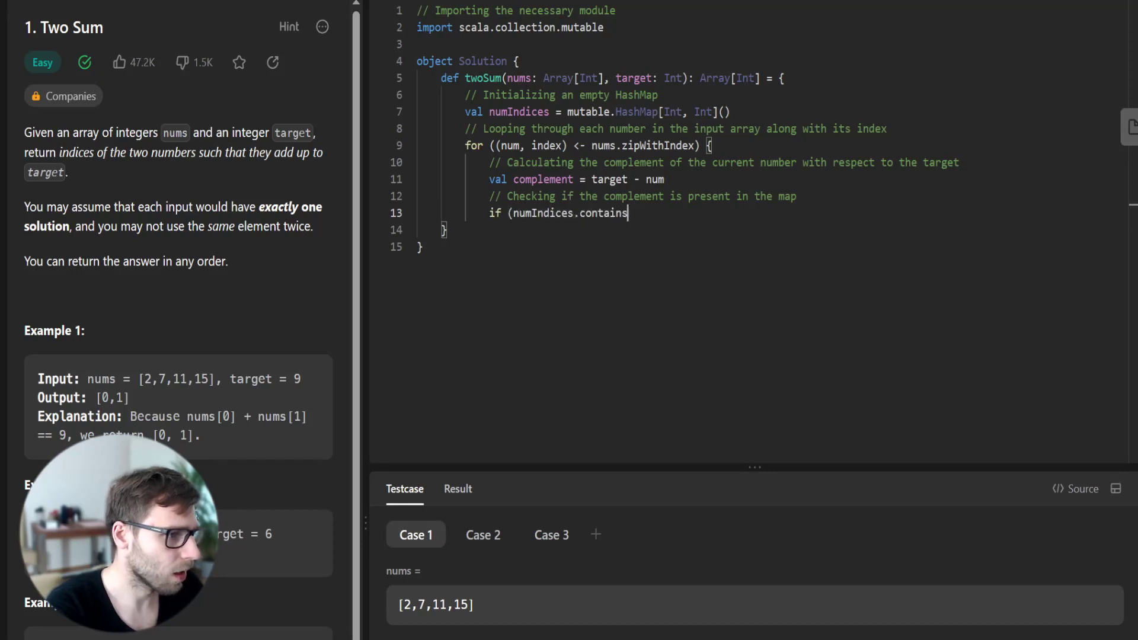
{"action": "type", "text": "(complement)) {"}
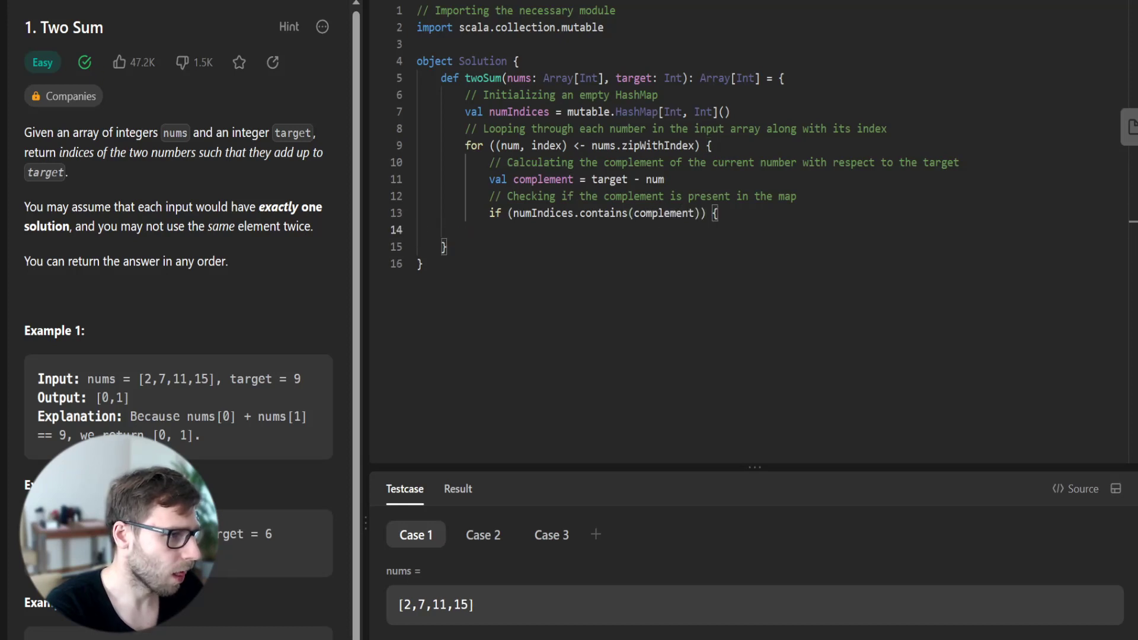
Return Array(numIndices(complement), index) when found, close the if, and start the numIndices update line
{"action": "type", "text": "// If it is, we return an array of the complement's index and the current index"}
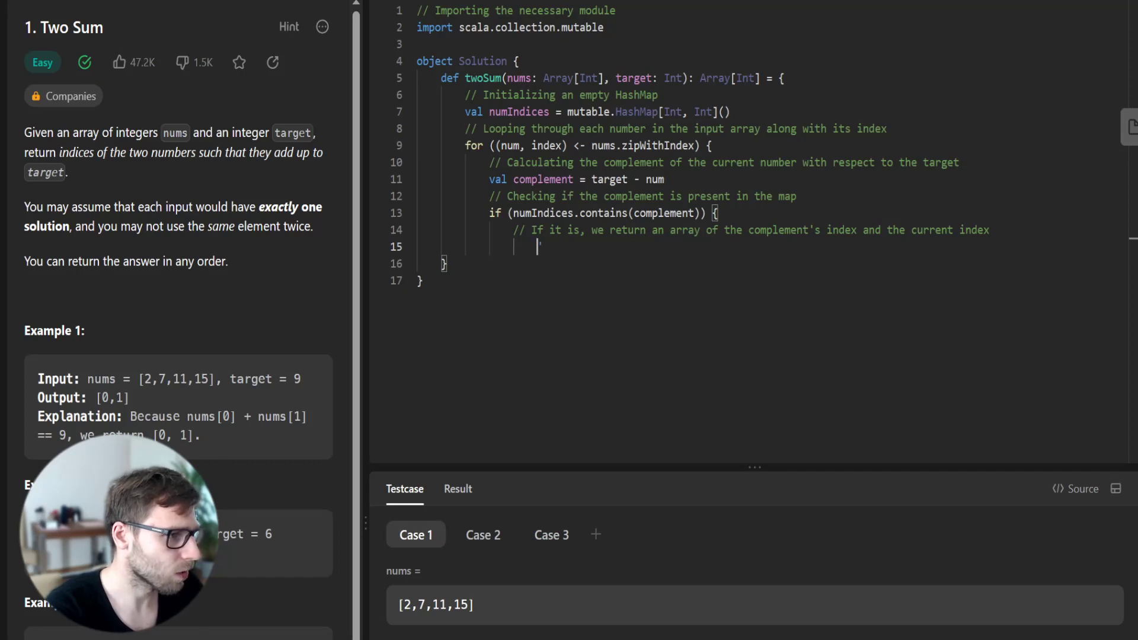
{"action": "type", "text": "return Array(numIndices(complement), index"}
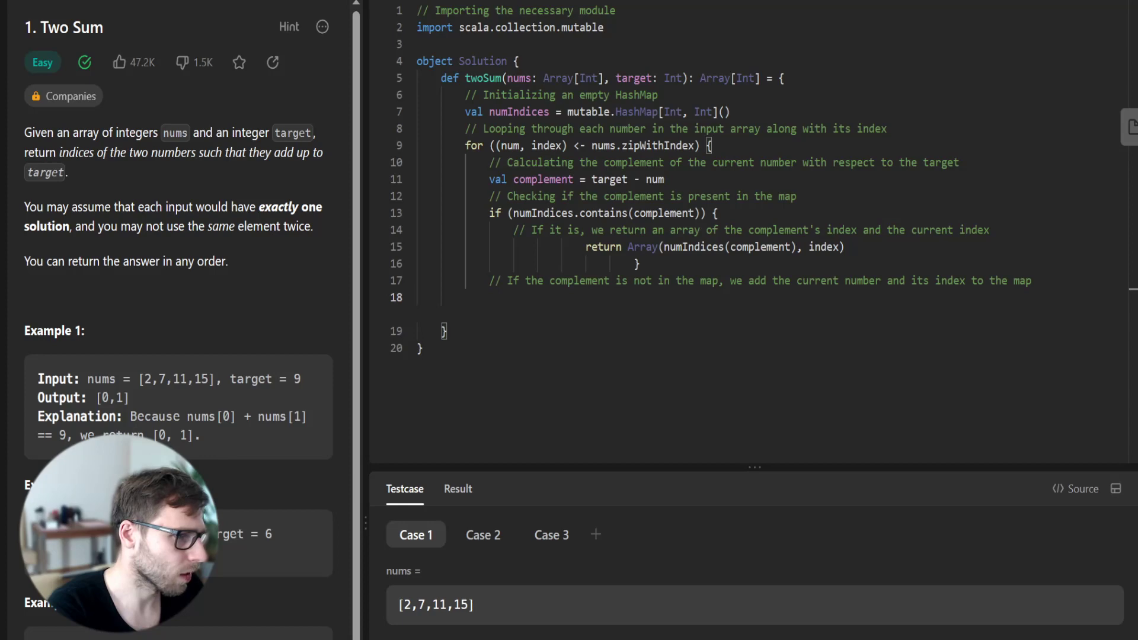
{"action": "type", "text": "numIndices"}
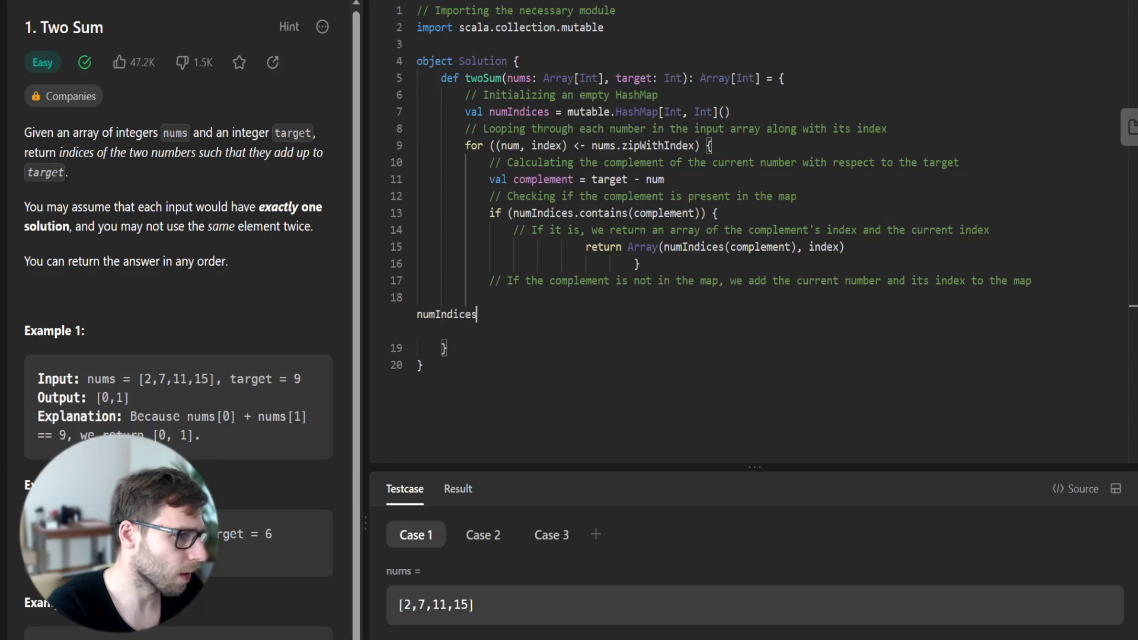
Store numIndices(num) = index, close the loop, and throw new Exception("No two sum solution")
{"action": "type", "text": "numIndices(num) = index"}
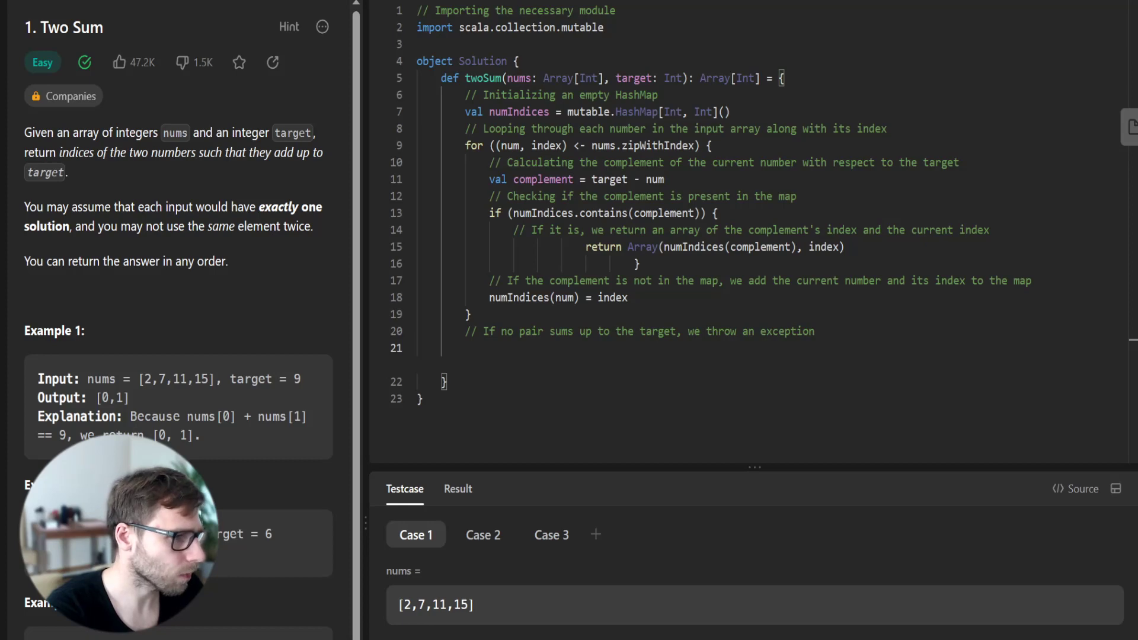
{"action": "type", "text": "throw new Exception(\"No two su"}
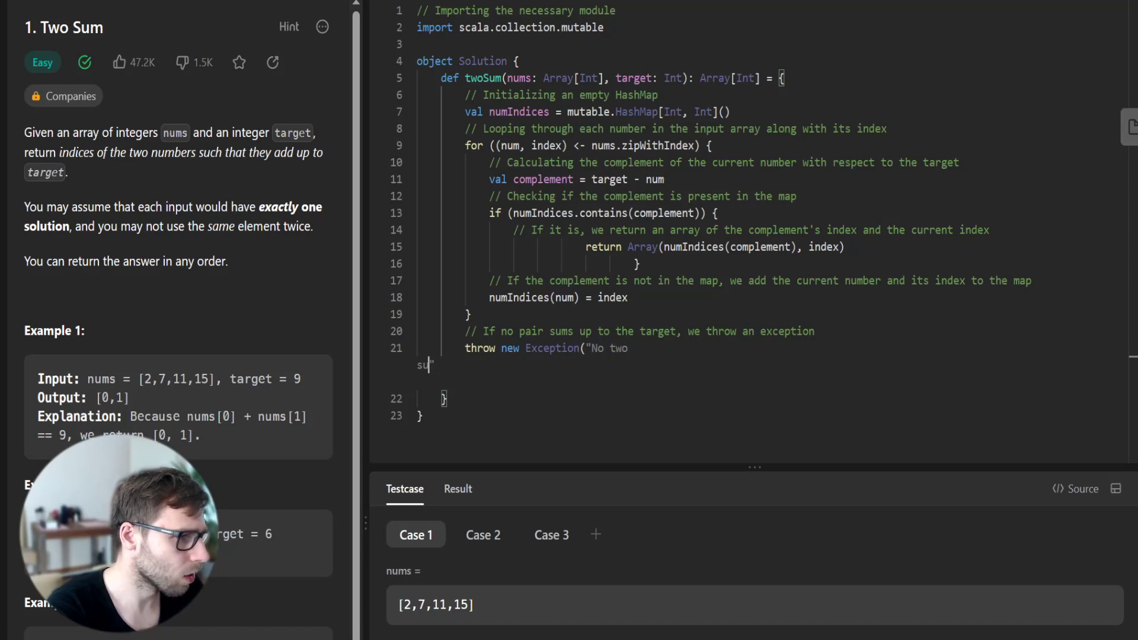
{"action": "type", "text": "sum solution"}
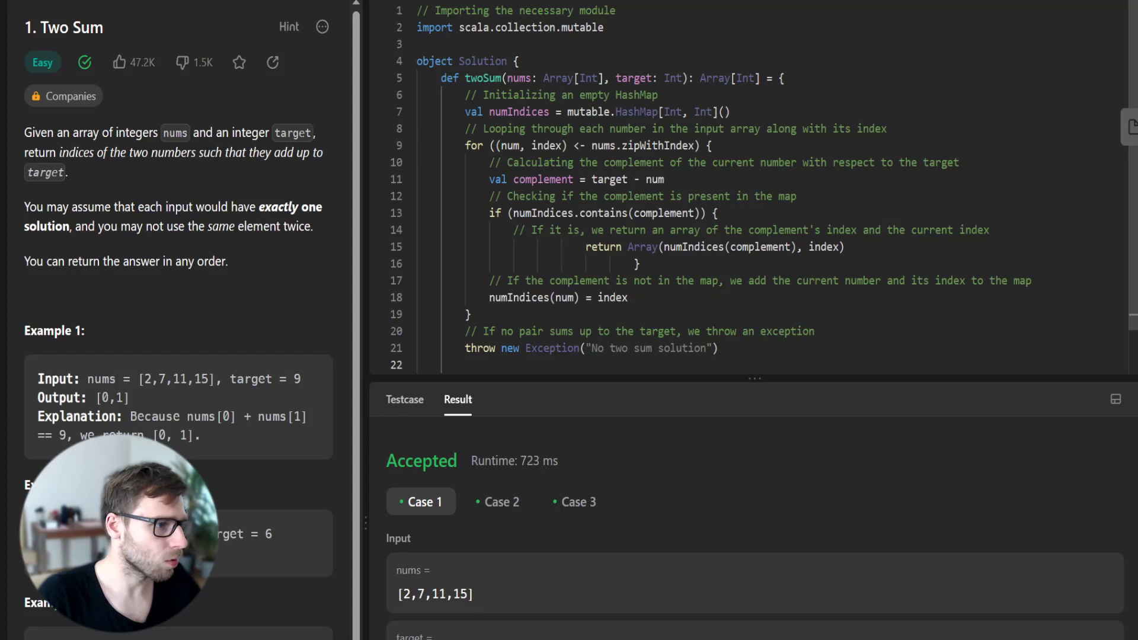
{"action": "double_click", "coordinate": [657, 145]}
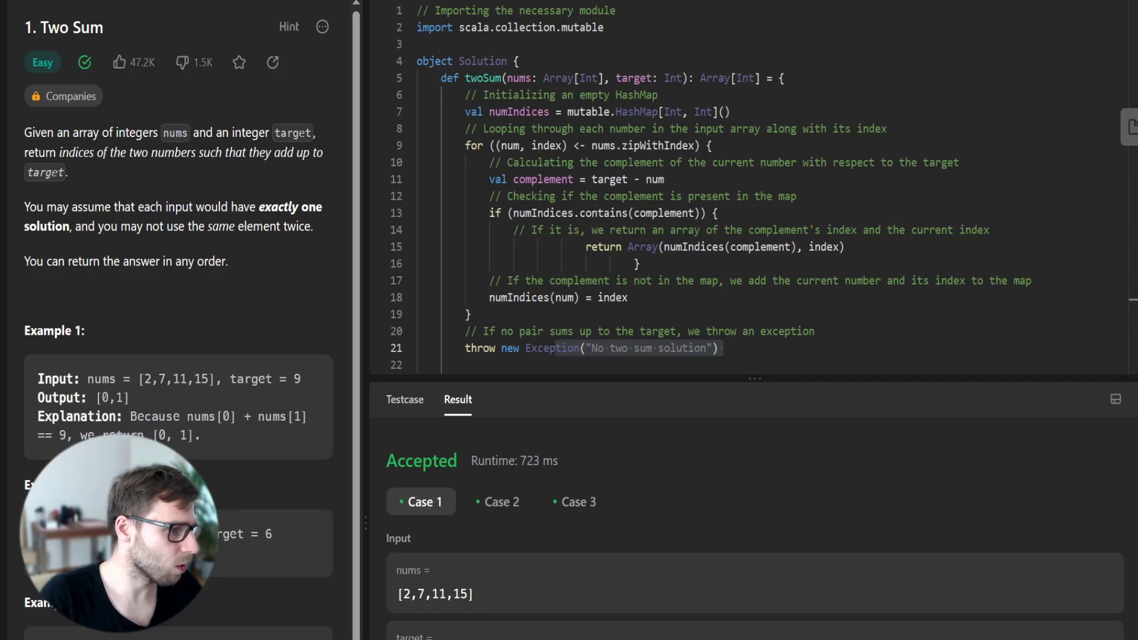
{"action": "double_click", "coordinate": [435, 594]}
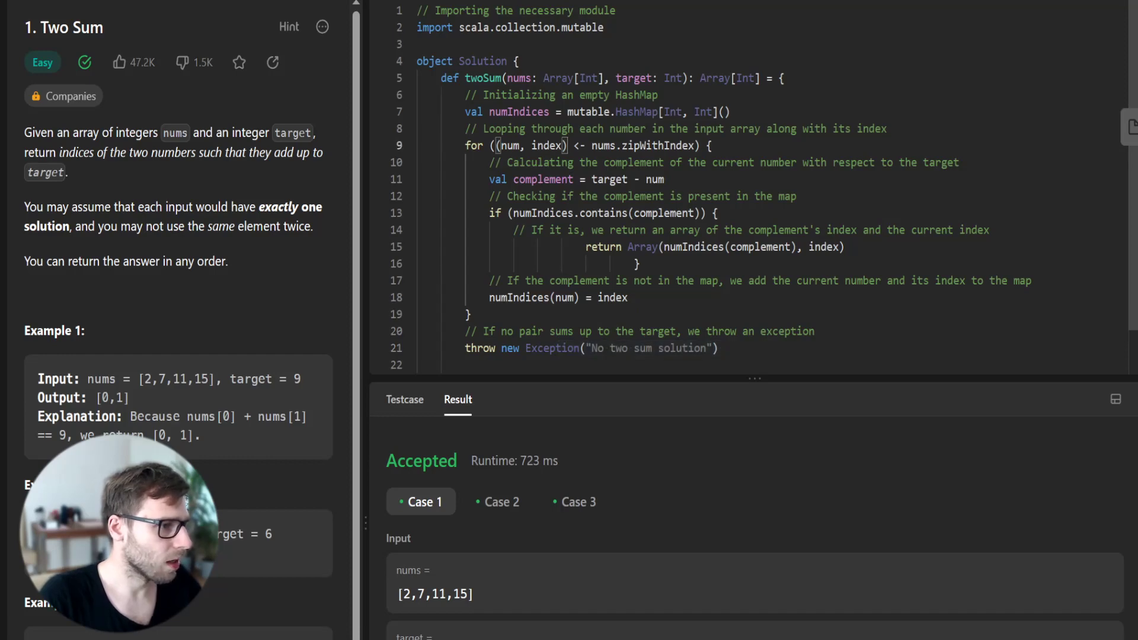
{"action": "double_click", "coordinate": [610, 179]}
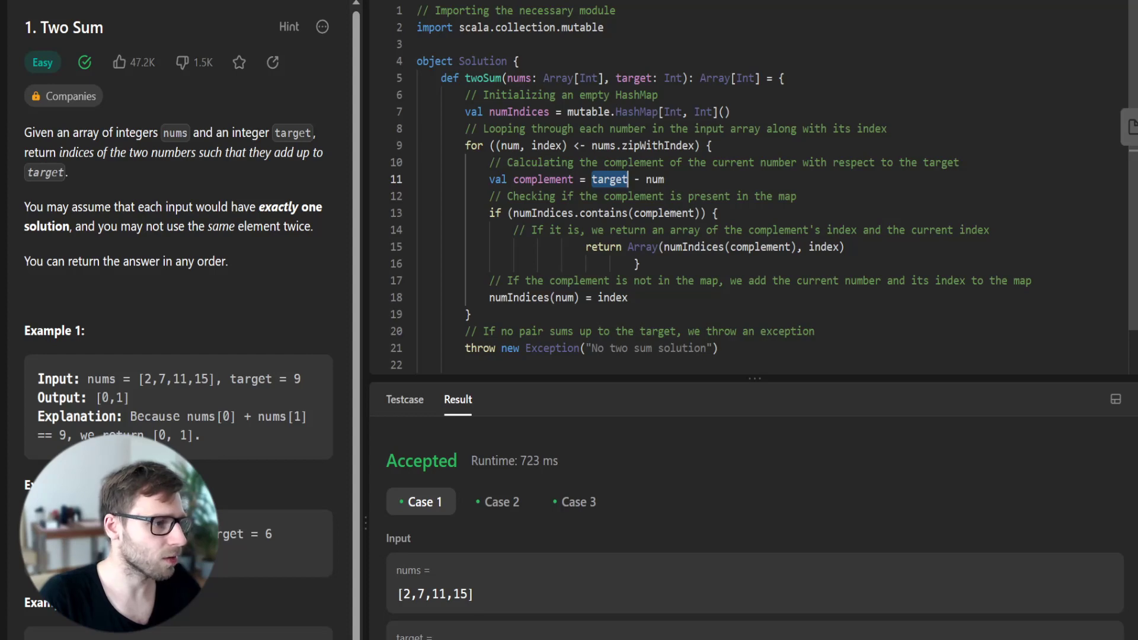
{"action": "double_click", "coordinate": [653, 179]}
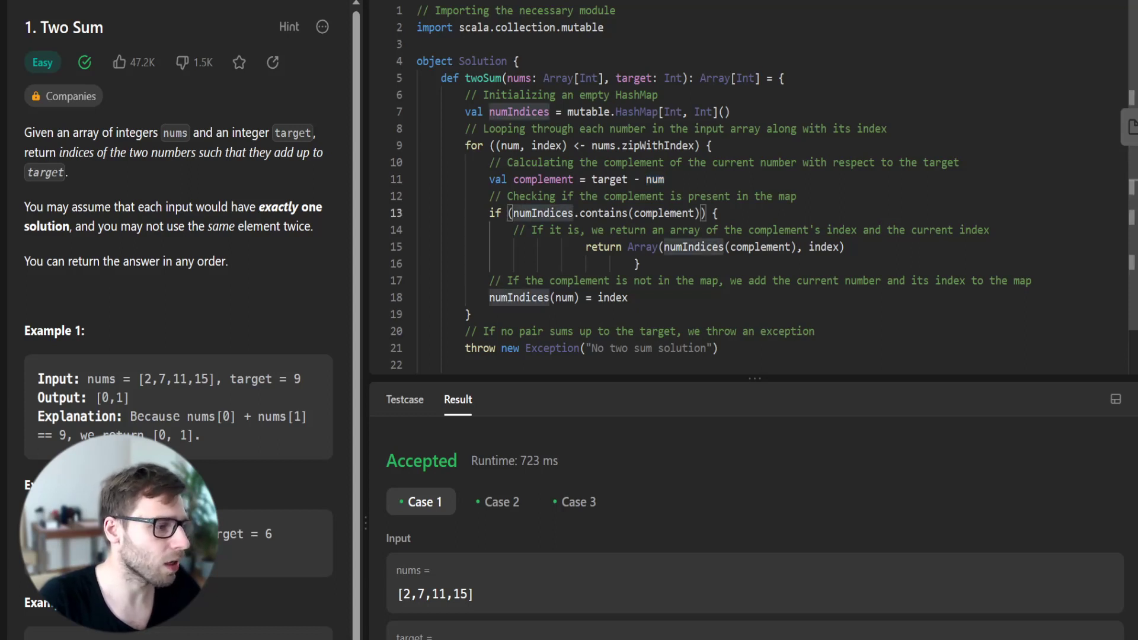
{"action": "left_click_drag", "start_coordinate": [671, 247], "coordinate": [657, 263]}
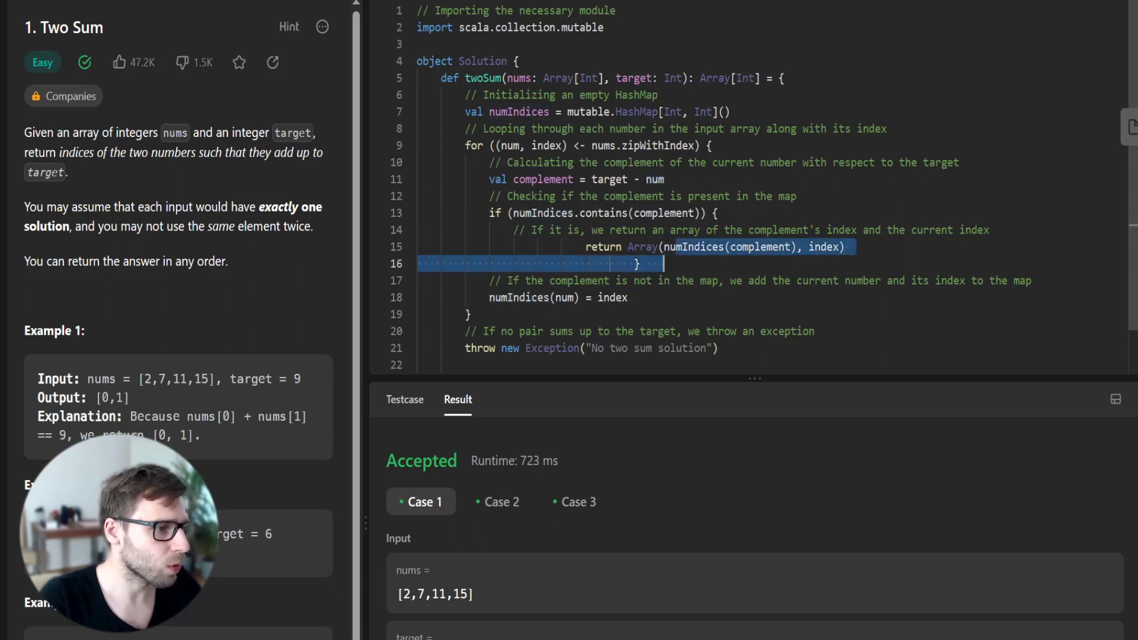